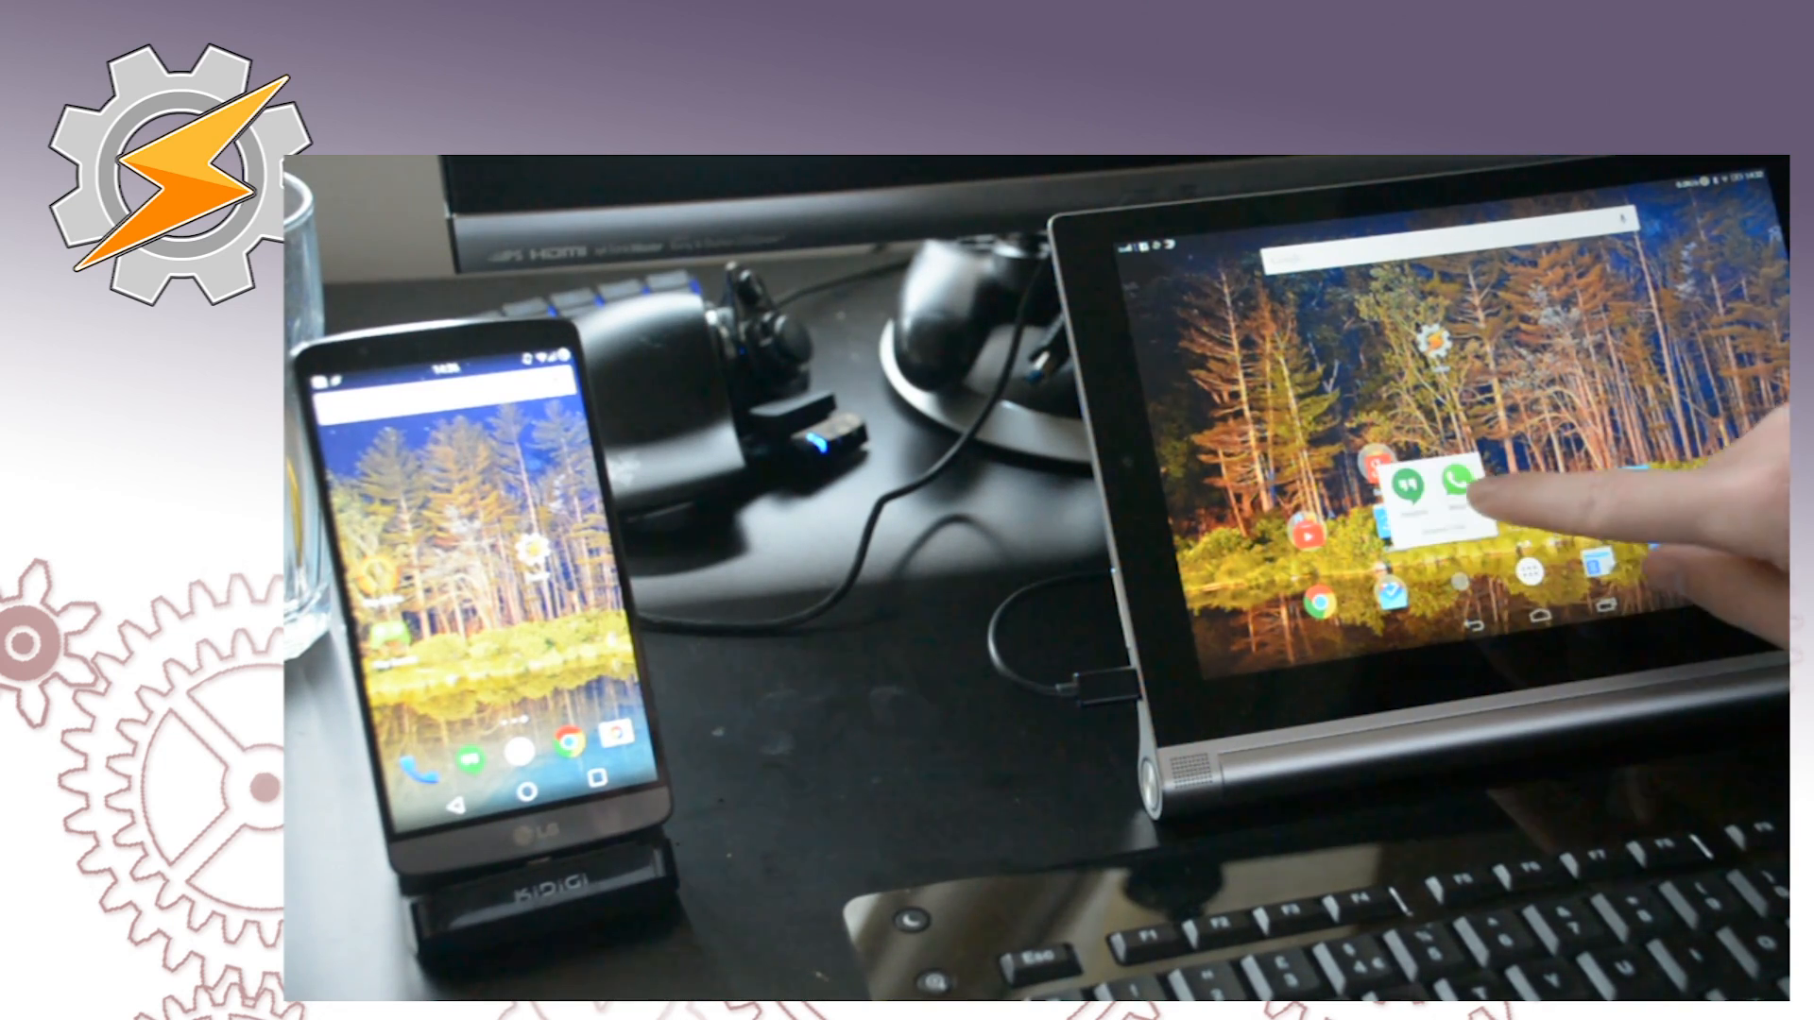
# Step: Launch WhatsApp from the tablet's app folder into the existing chat thread
pyautogui.click(1455, 484)
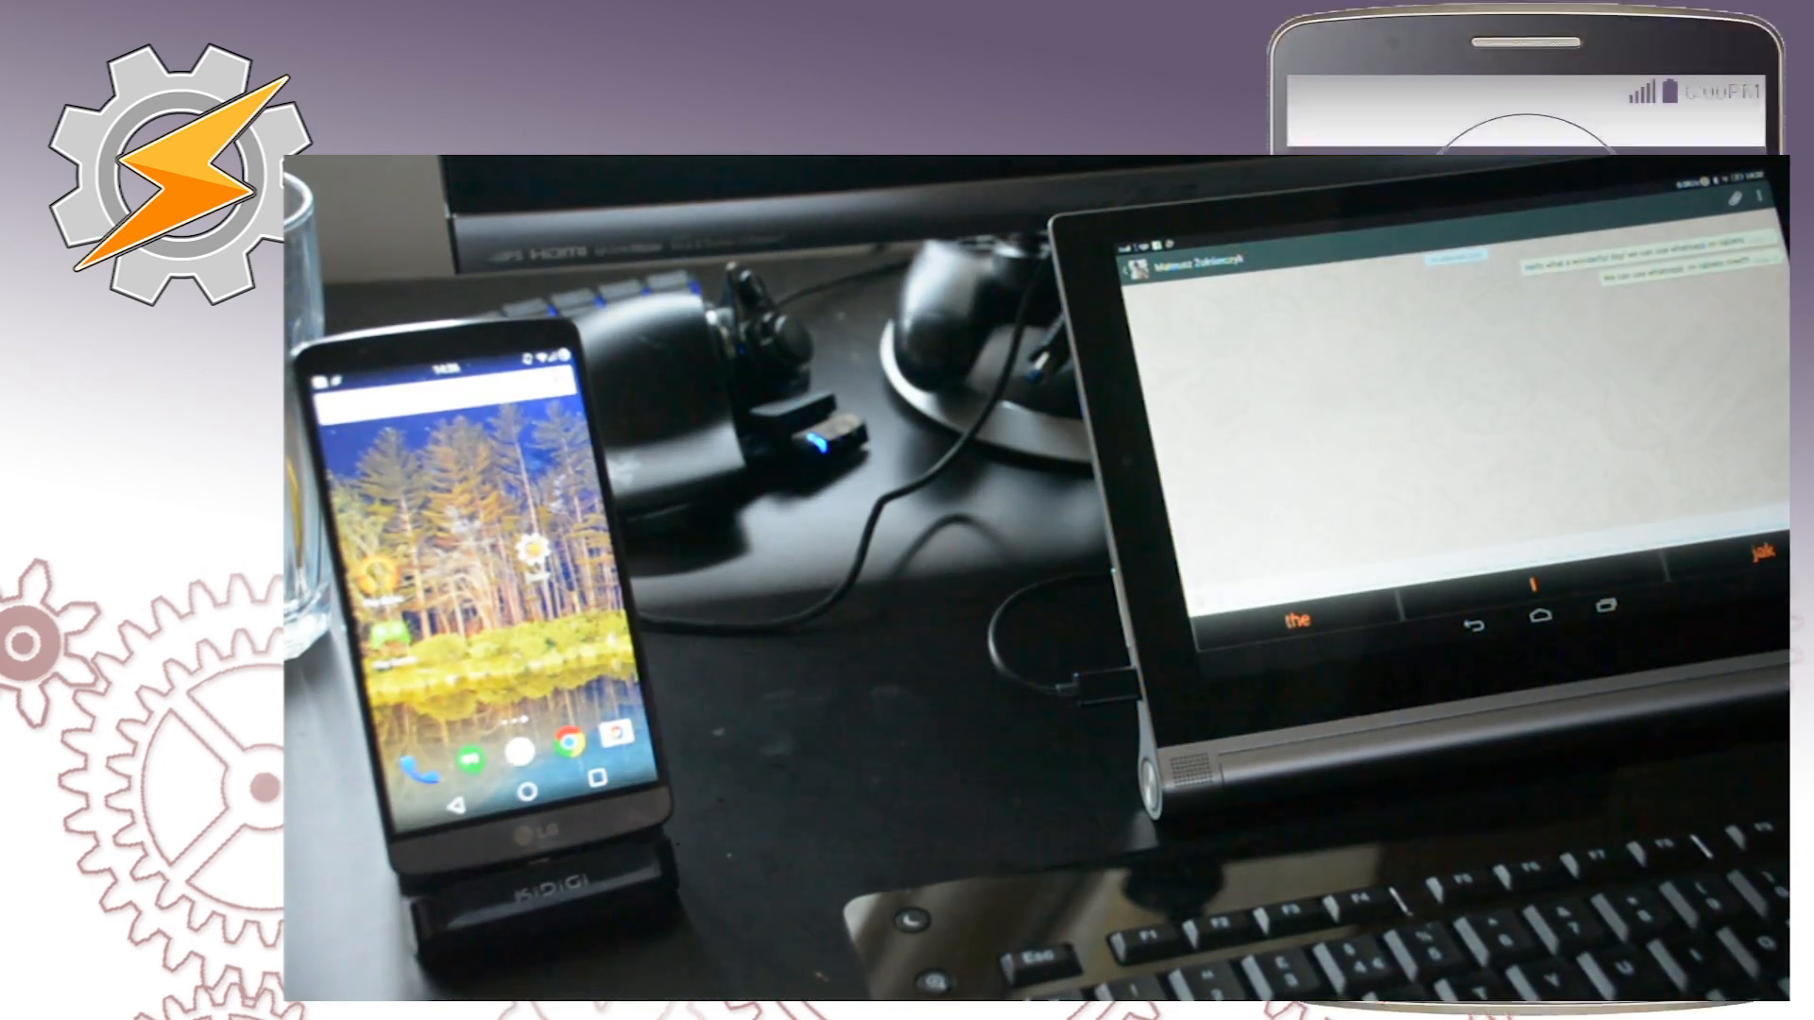